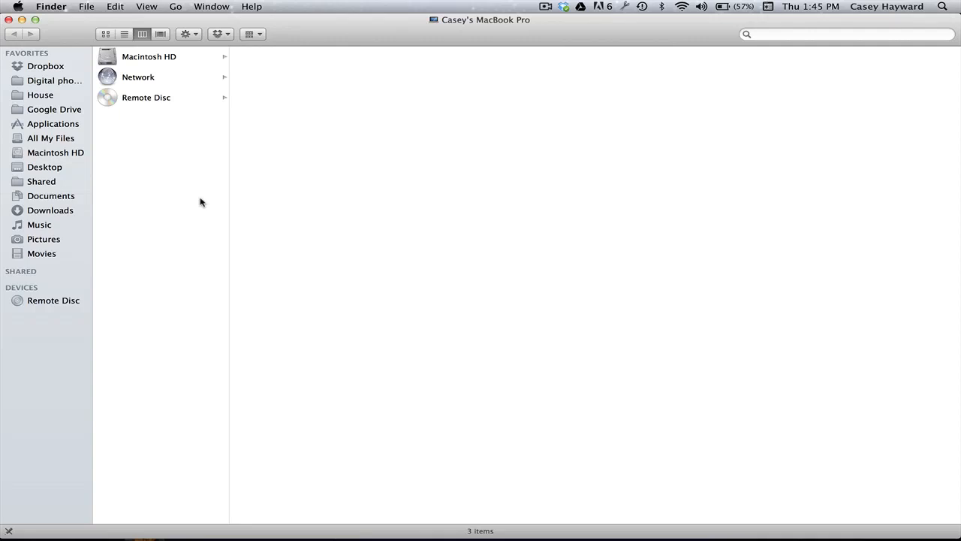
- Show the Go menu's destinations and server connection options
{"action": "left_click", "coordinate": [174, 6]}
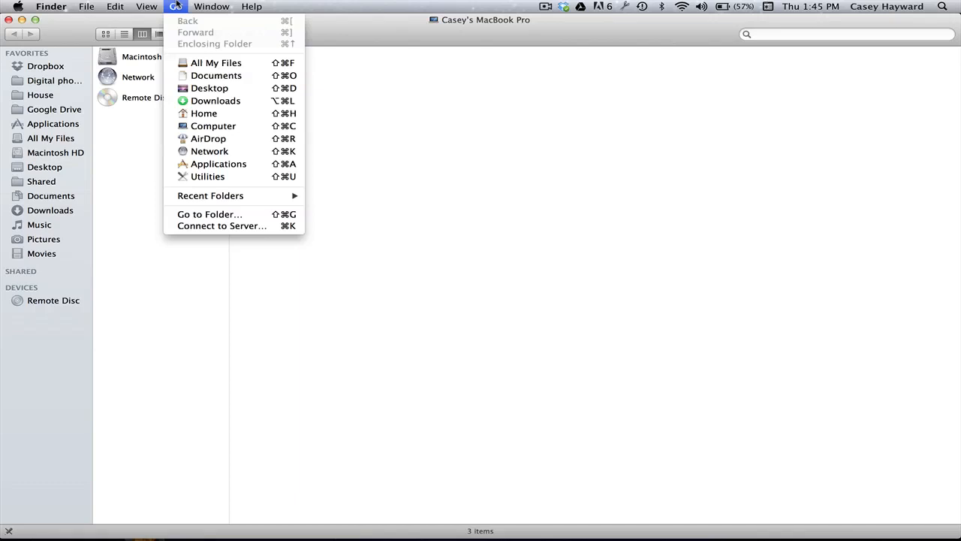
- Enter mediaculture.bentley.edu in Connect to Server and add it to Favorite Servers
{"action": "left_click", "coordinate": [223, 226]}
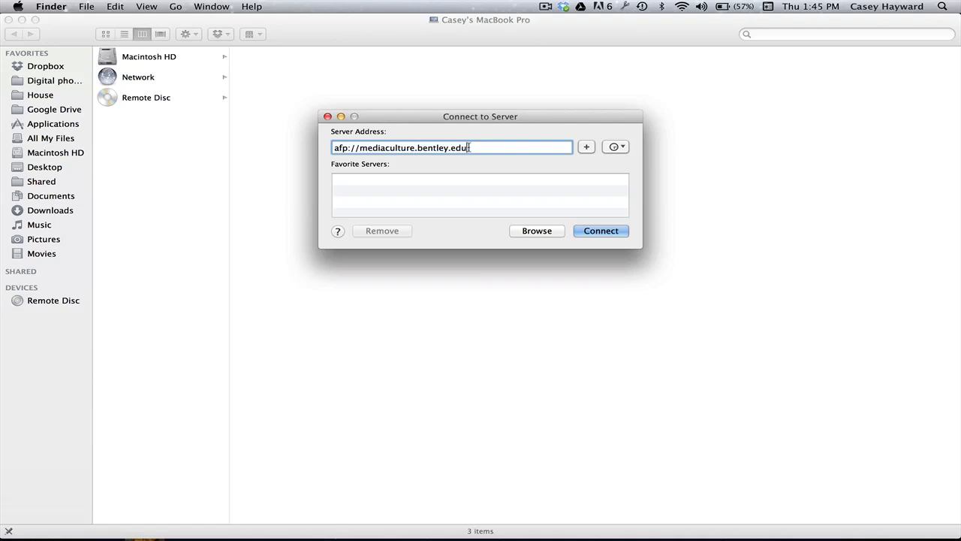
{"action": "type", "text": "mediacu"}
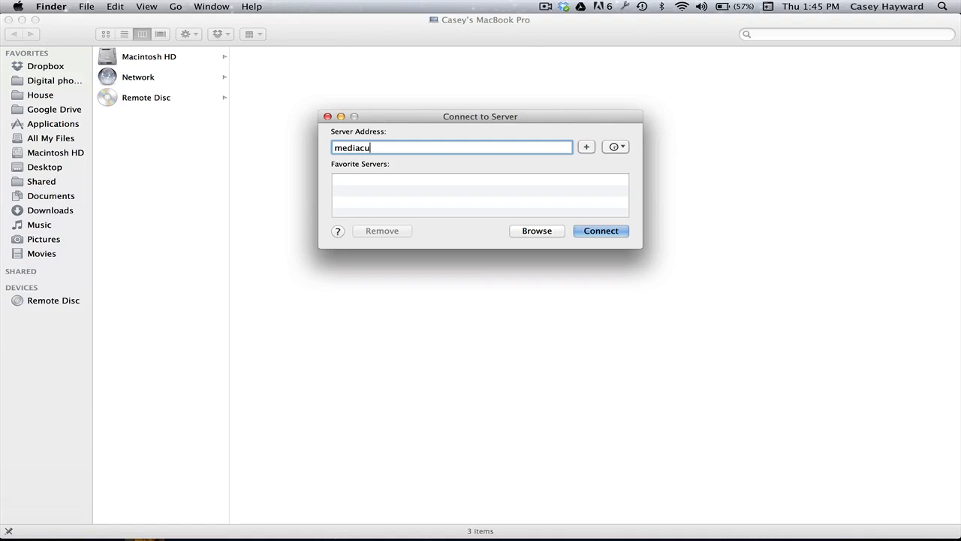
{"action": "type", "text": "lture.bentley.edu"}
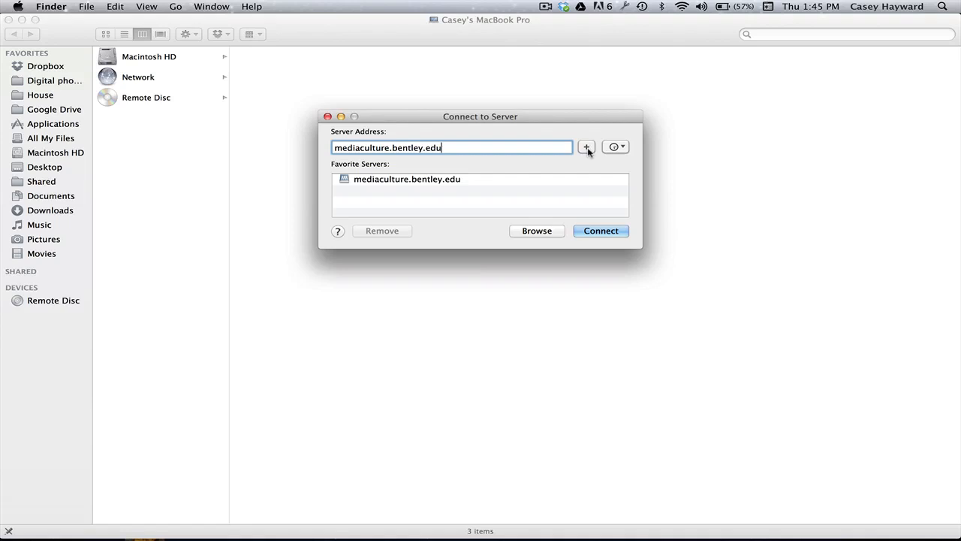
{"action": "left_click", "coordinate": [601, 231]}
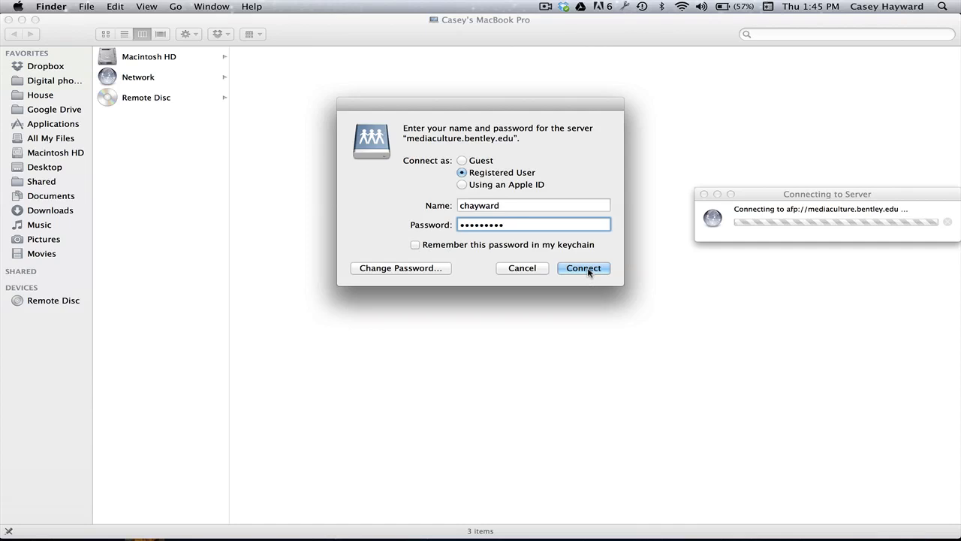
- Connect as a registered user and mount the chayward volume
{"action": "left_click", "coordinate": [582, 267]}
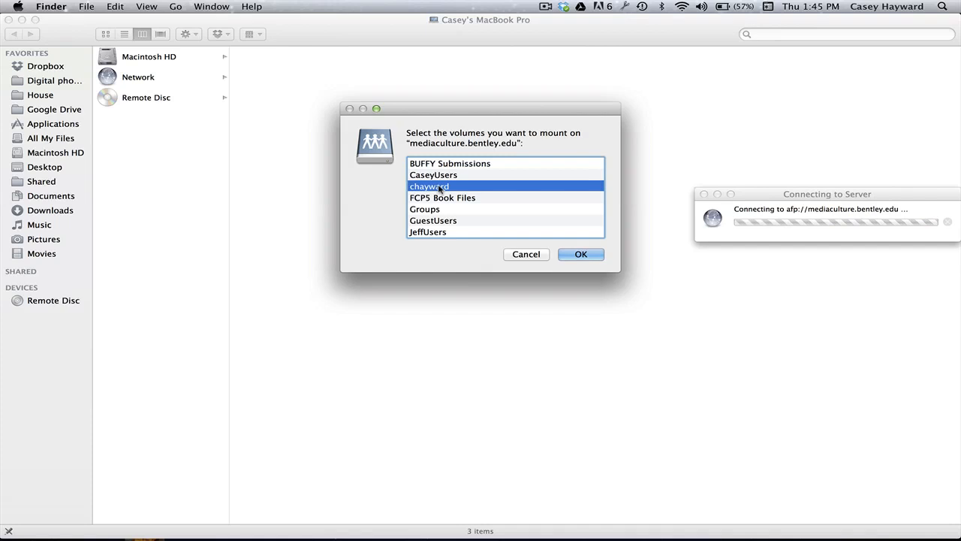
{"action": "left_click", "coordinate": [580, 254]}
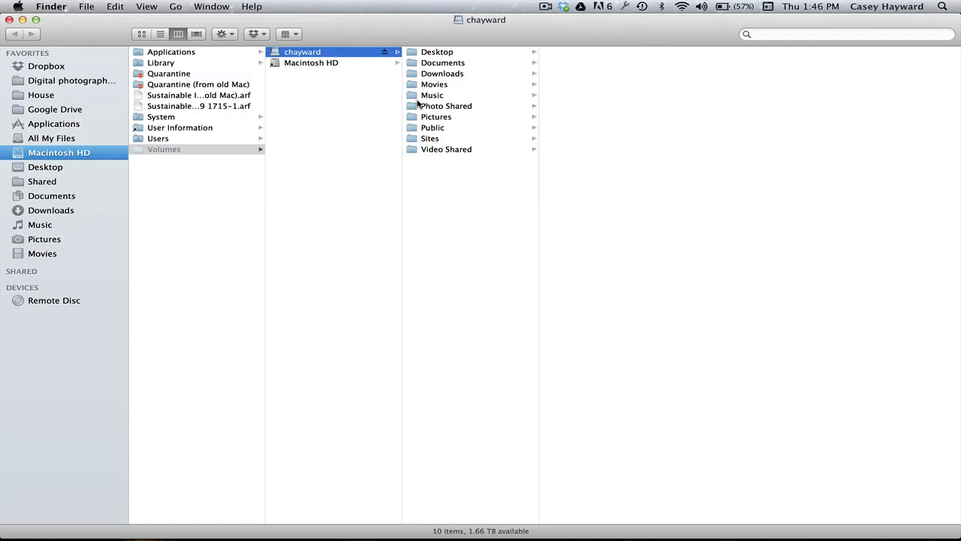
- Browse into Photo Shared on the chayward volume to reach the Assignment 01 folder
{"action": "left_click", "coordinate": [446, 105]}
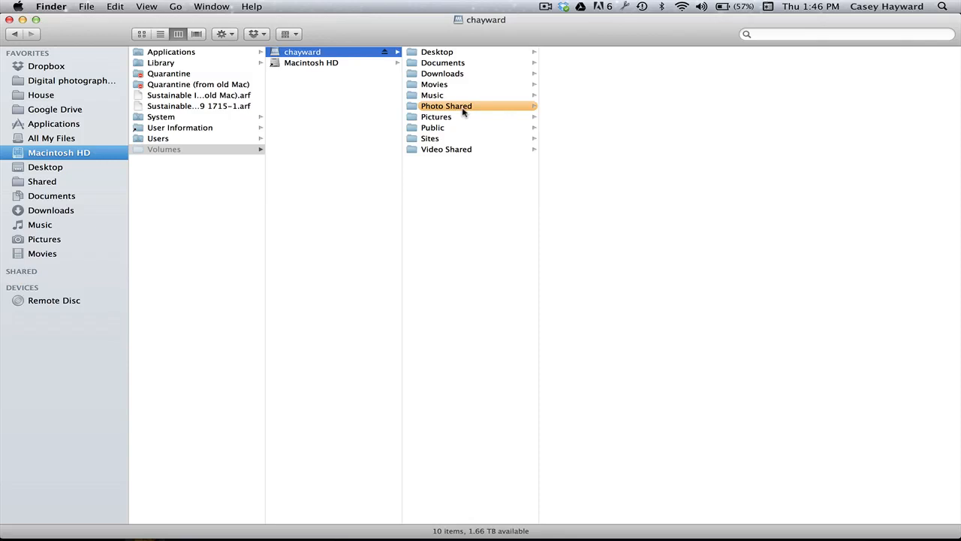
{"action": "left_click", "coordinate": [446, 105]}
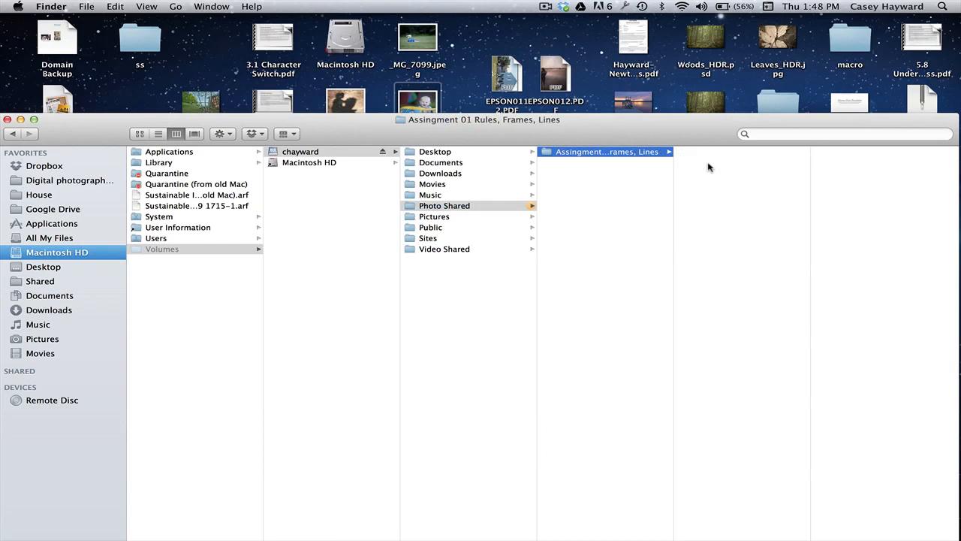
- Create an 'Ima Student' folder in Assignment 01 and copy the three JPEG photos into it
{"action": "left_click", "coordinate": [87, 6]}
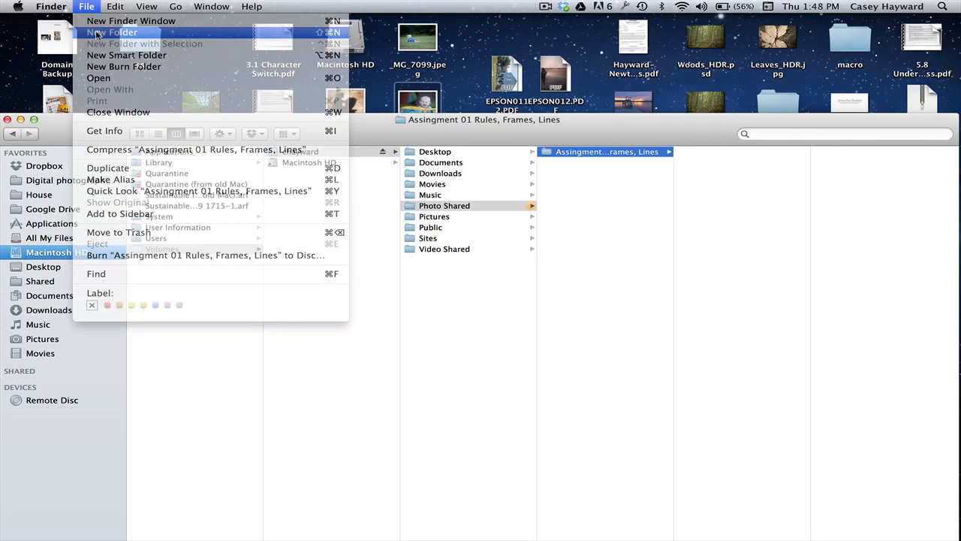
{"action": "left_click", "coordinate": [114, 32]}
{"action": "type", "text": "Ima Student"}
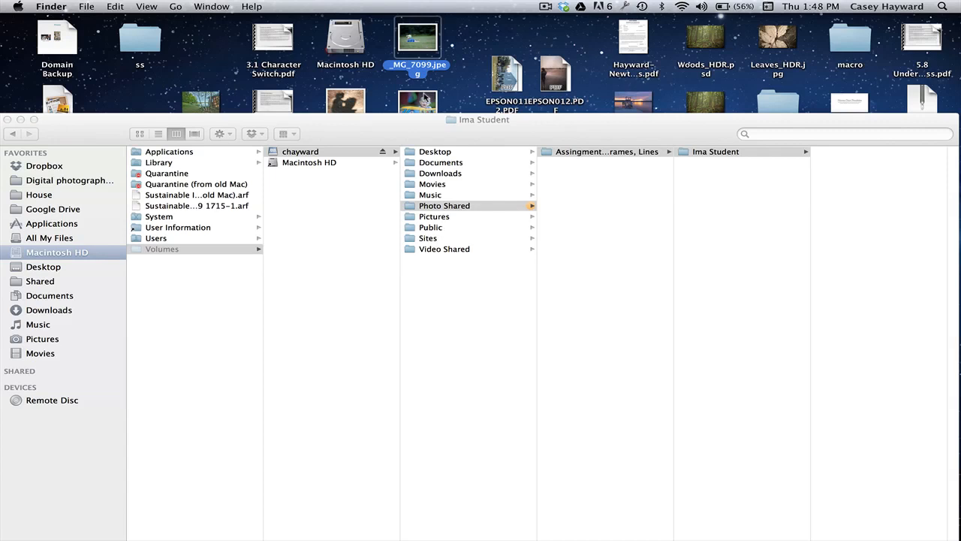
{"action": "left_click", "coordinate": [715, 151]}
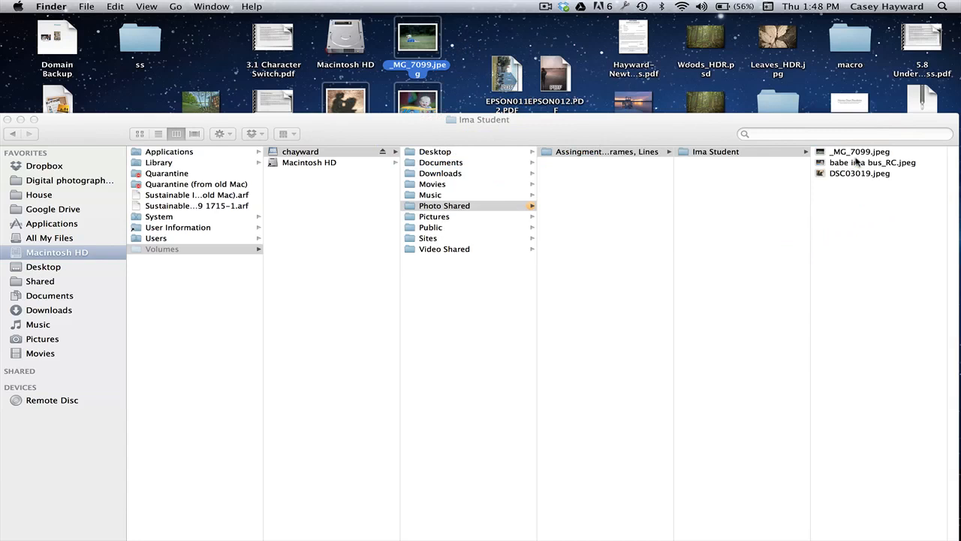